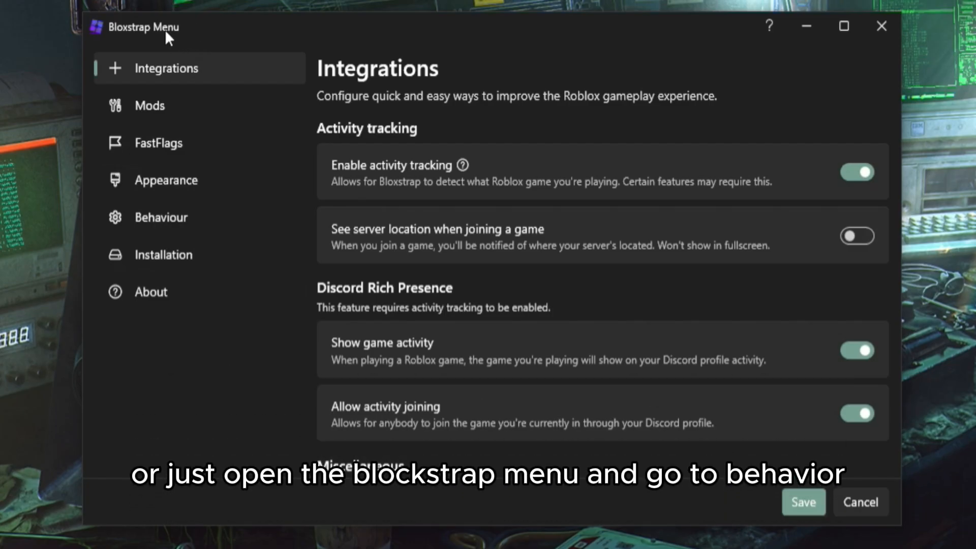
Open Bloxstrap's Behaviour page and verify 'Automatically update Bloxstrap' is off.
left_click(160, 218)
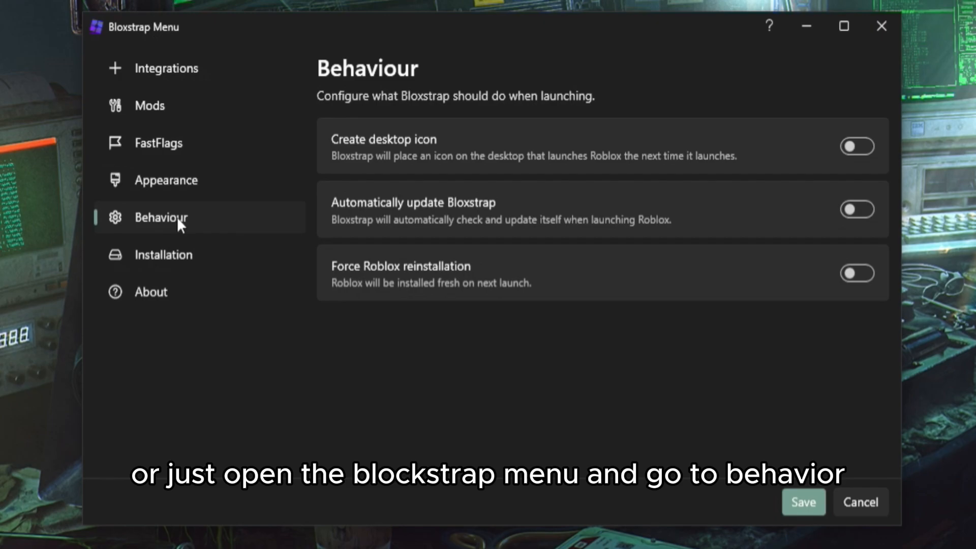
mouse_move(436, 219)
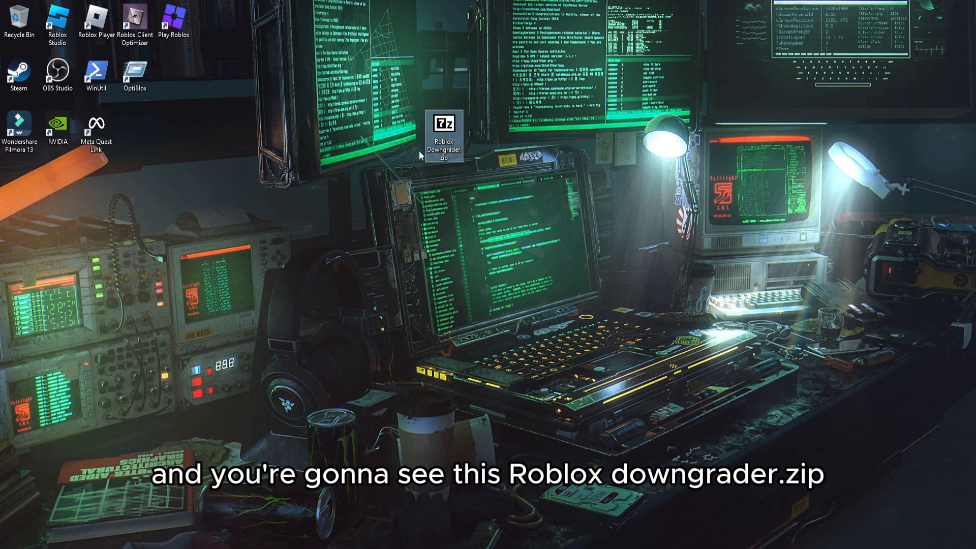
Extract Roblox Downgrader.zip, enter its folder and run Downgrade Roblox.cmd.
double_click(445, 123)
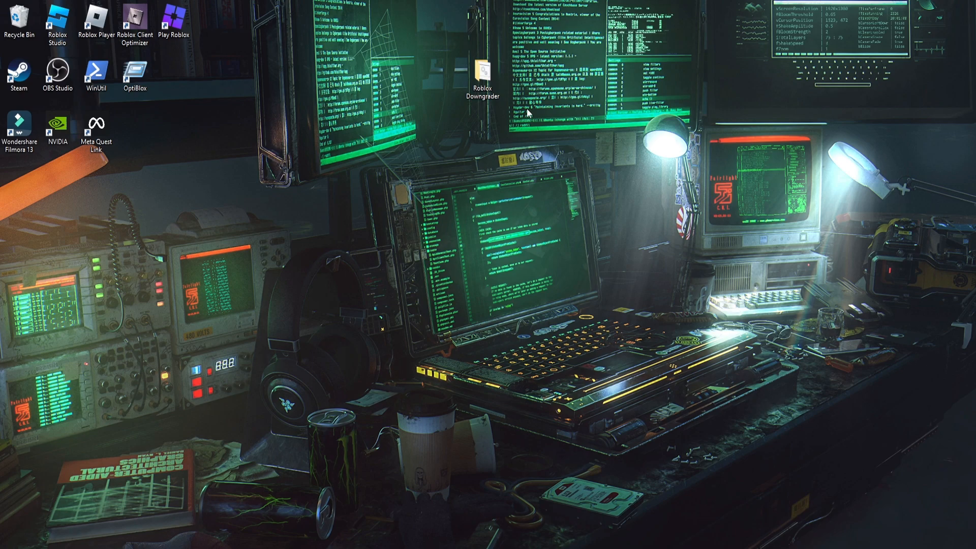
double_click(485, 66)
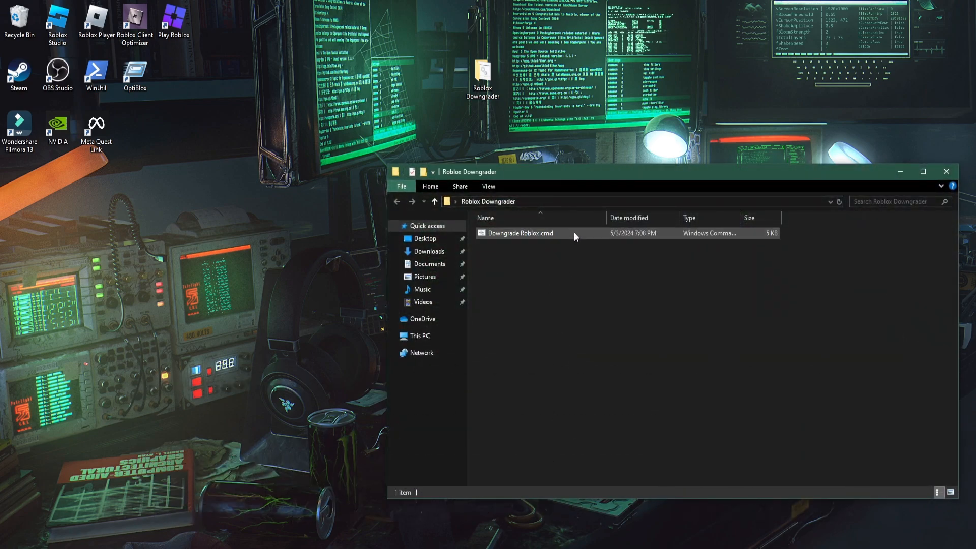
double_click(519, 233)
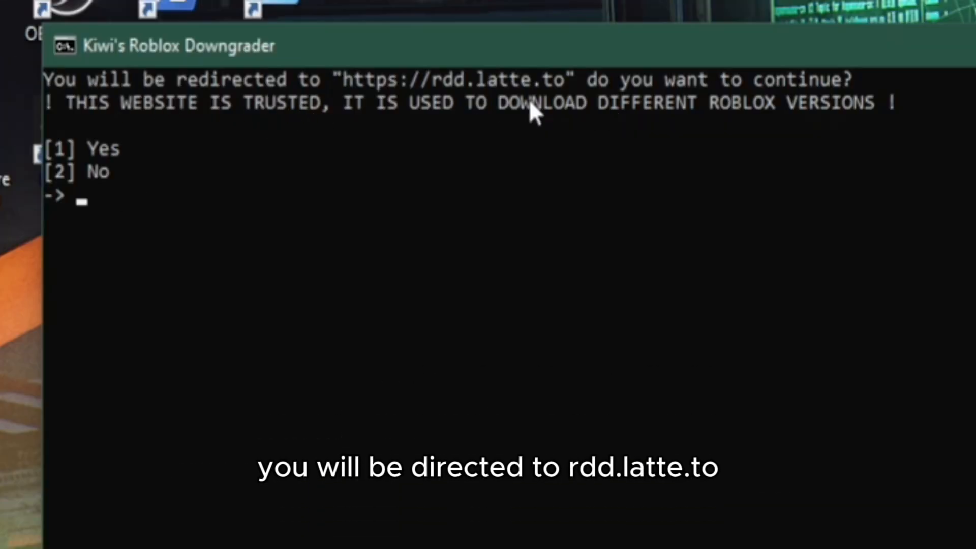
mouse_move(566, 110)
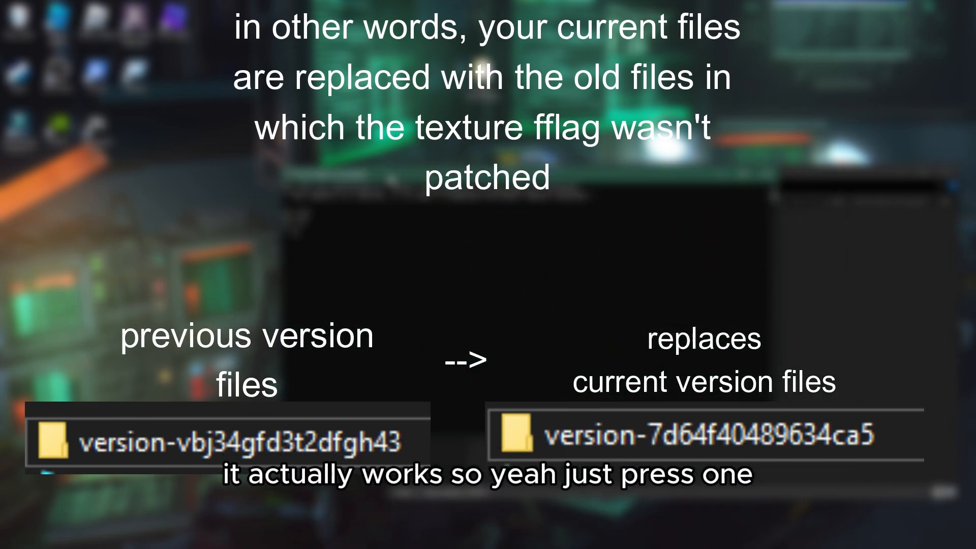
Answer 1 (Yes) to be redirected to rdd.latte.to.
type("1")
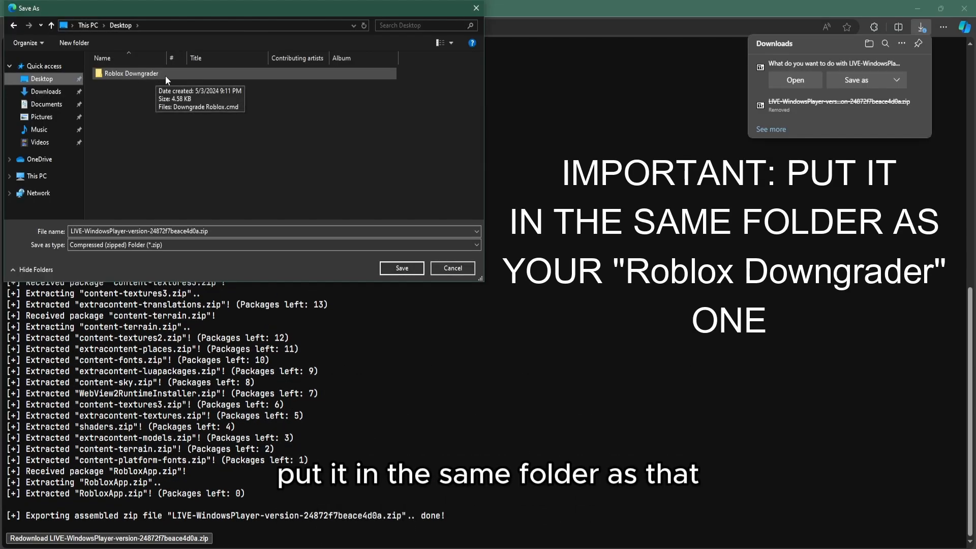
Save the LIVE-WindowsPlayer zip into the Roblox Downgrader folder.
double_click(130, 74)
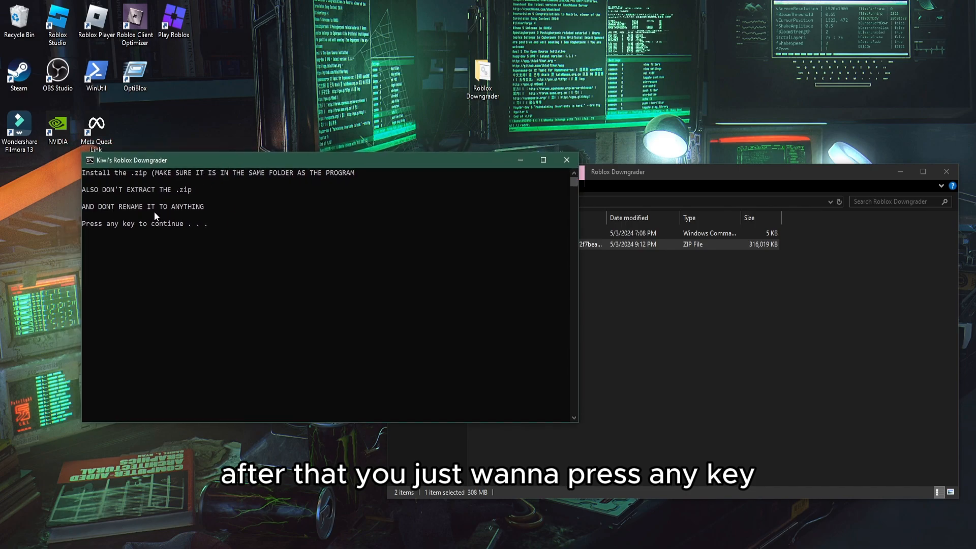
Continue the downgrader, choose option 2 'i'm lazy', and move the console aside.
key("enter")
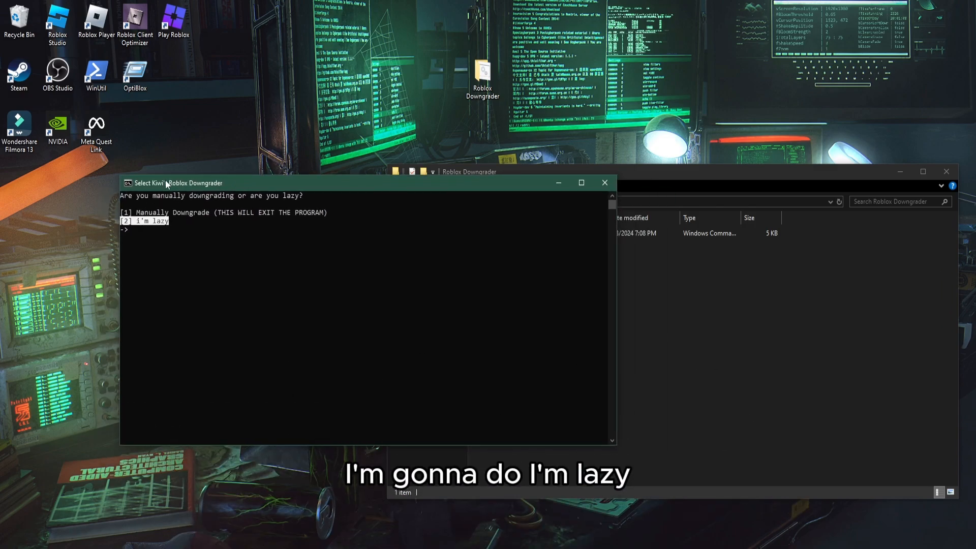
type("2")
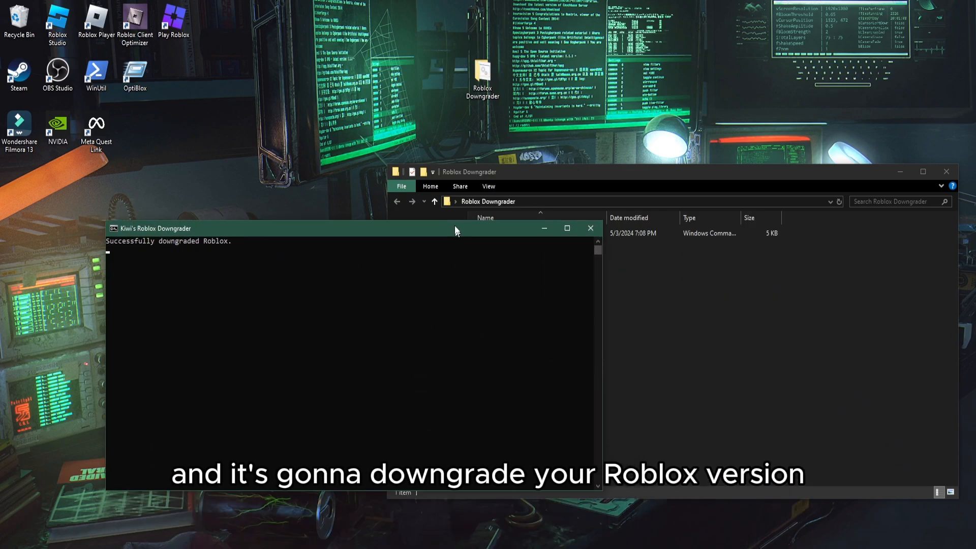
left_click_drag(455, 228, 424, 151)
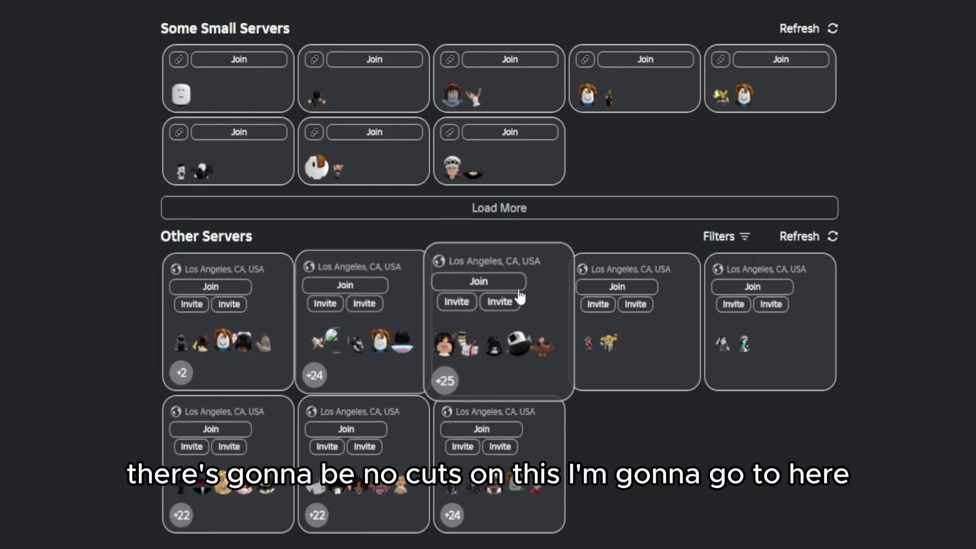
Join a Los Angeles server from the Other Servers list.
left_click(479, 281)
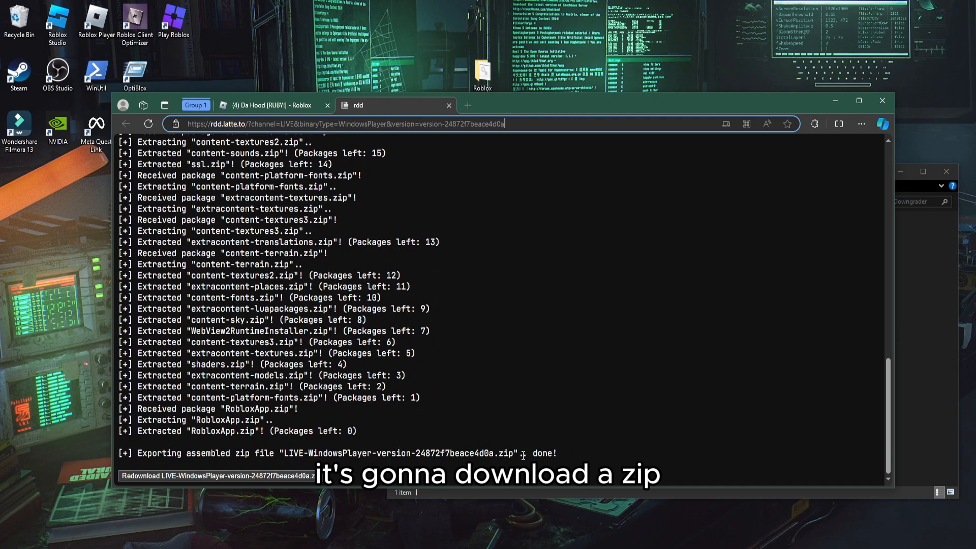
Redownload the LIVE-WindowsPlayer zip and open it from the Roblox Downgrader folder.
double_click(398, 453)
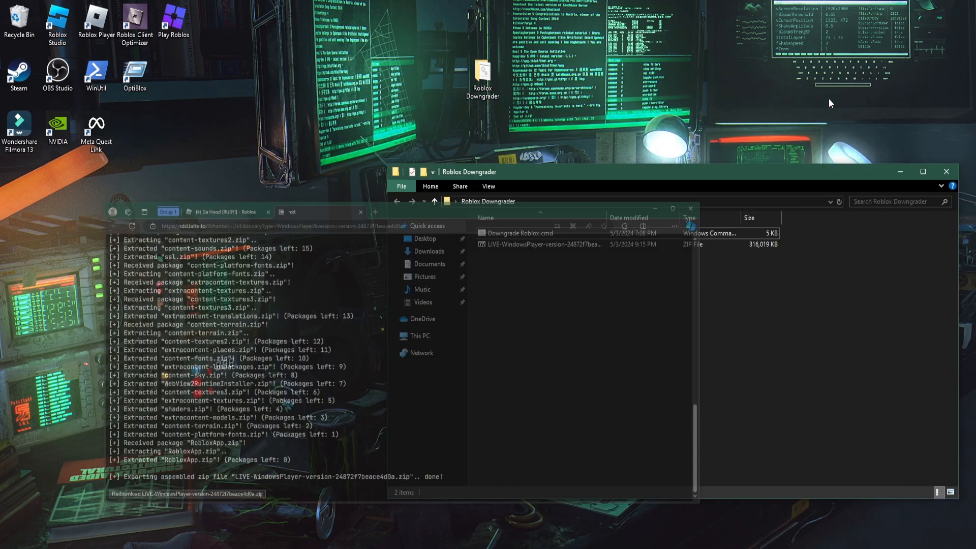
double_click(541, 244)
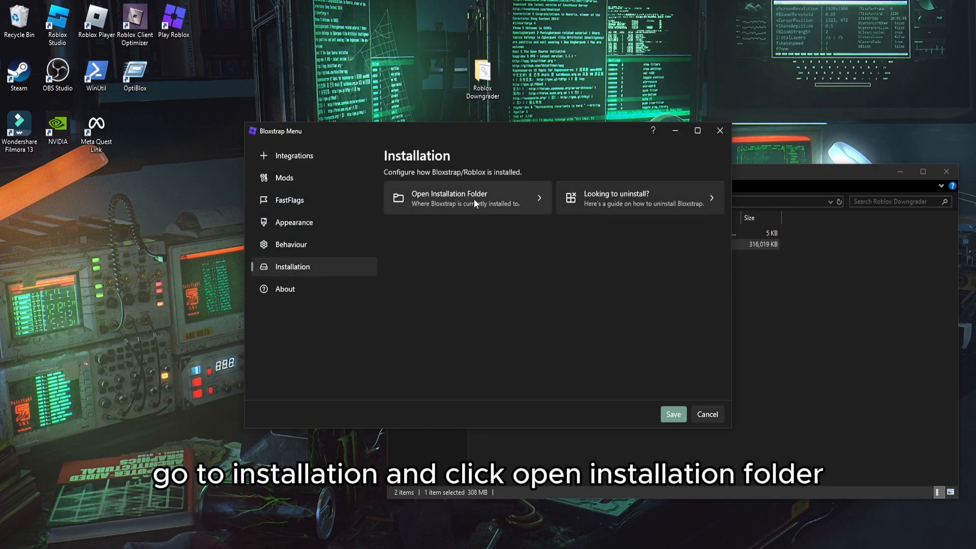
Open Bloxstrap's installation folder to reach its Versions folder.
left_click(467, 198)
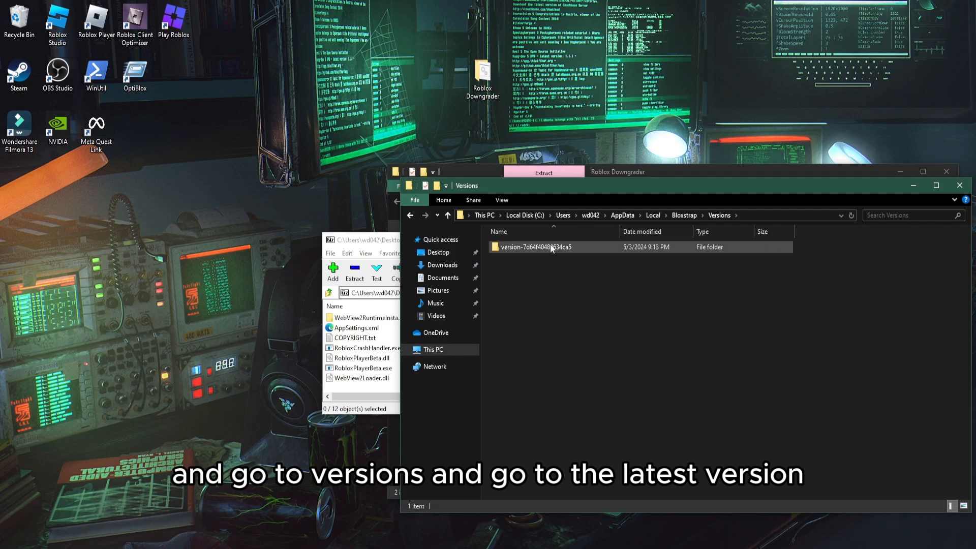
Open the version-7d64f40489634ca5 folder in Bloxstrap\Versions.
double_click(552, 246)
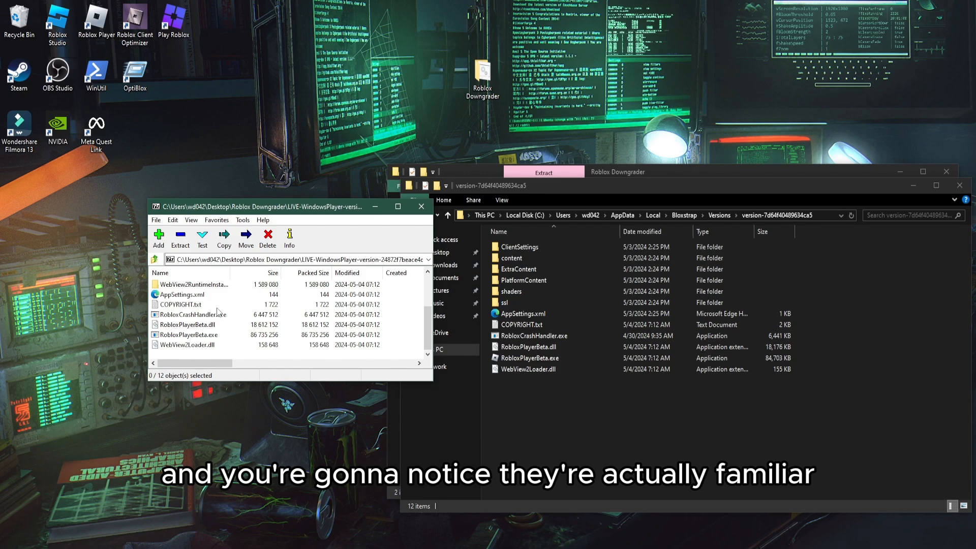
mouse_move(271, 384)
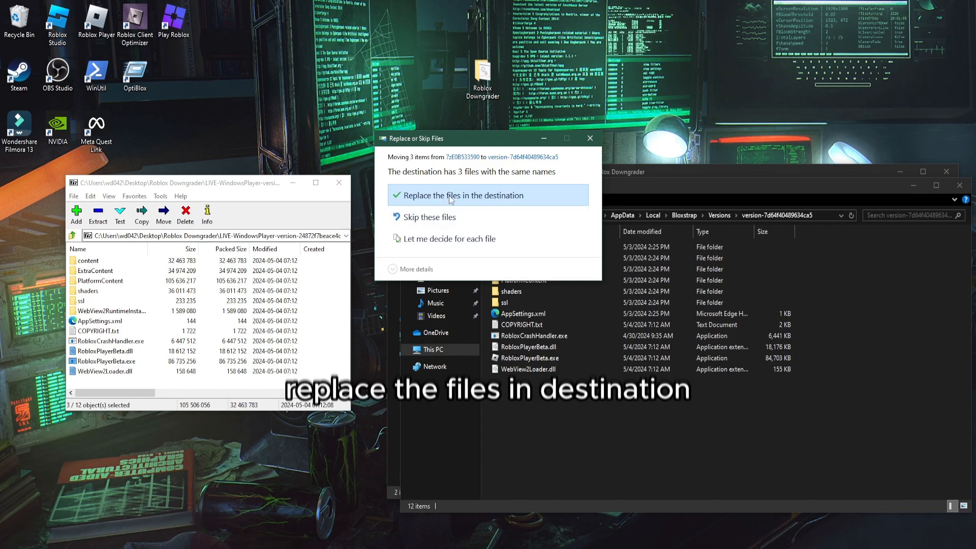
Replace the version folder's same-named files with the older files from the zip.
left_click(464, 195)
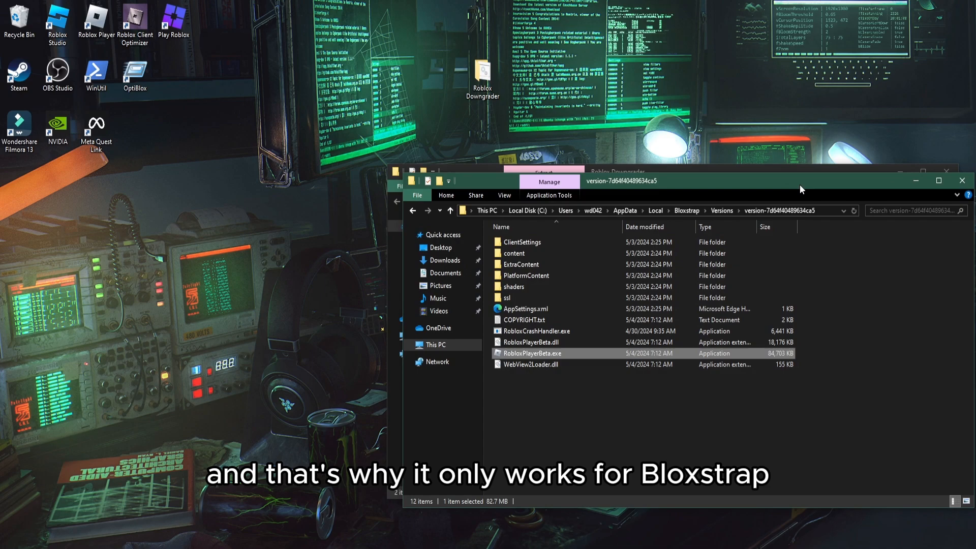
Close the version folder and archive windows, leaving the Roblox Downgrader folder and shortcuts on the desktop.
left_click(959, 195)
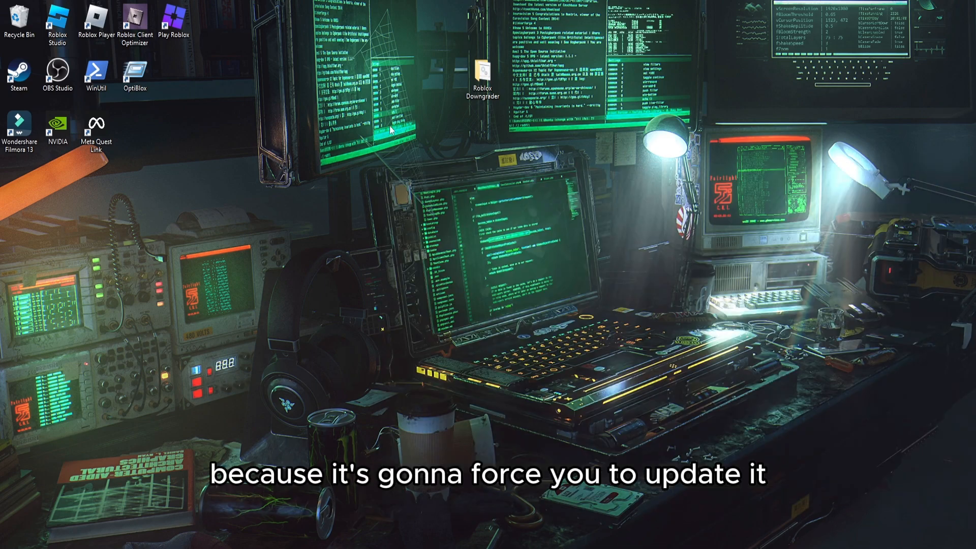
mouse_move(453, 64)
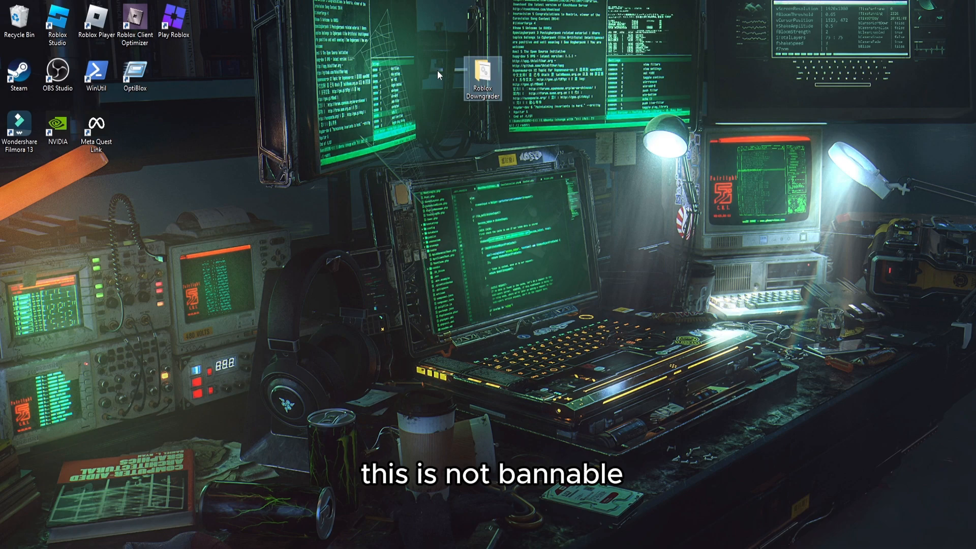
left_click(483, 81)
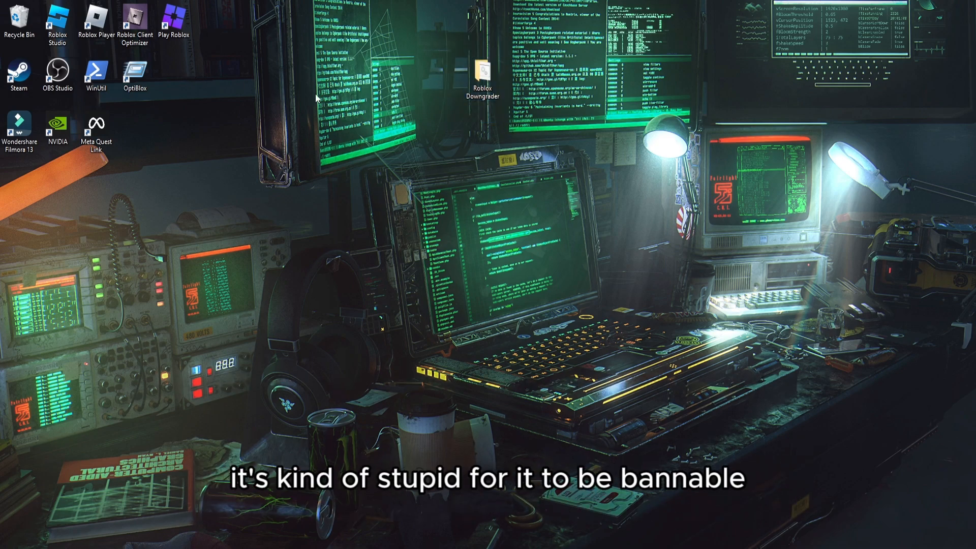
mouse_move(434, 53)
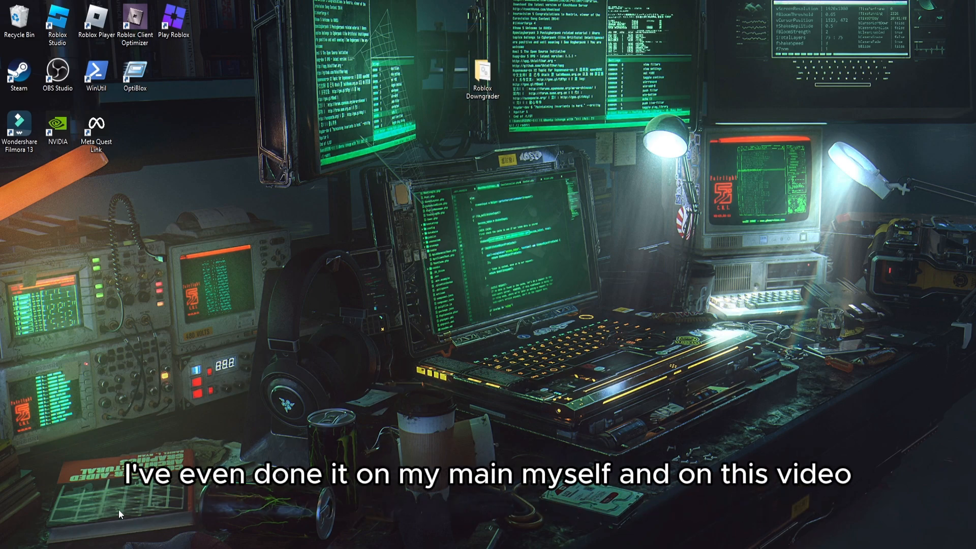
left_click(483, 71)
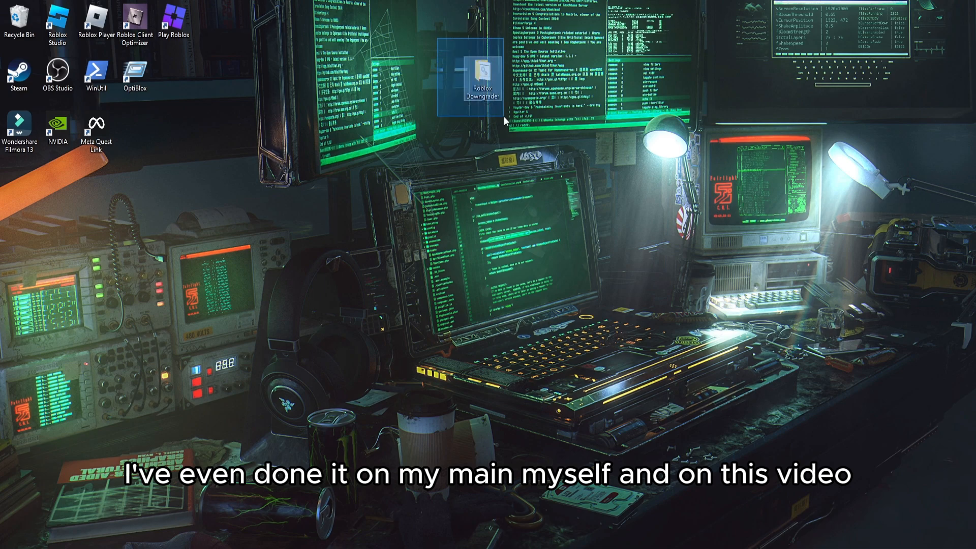